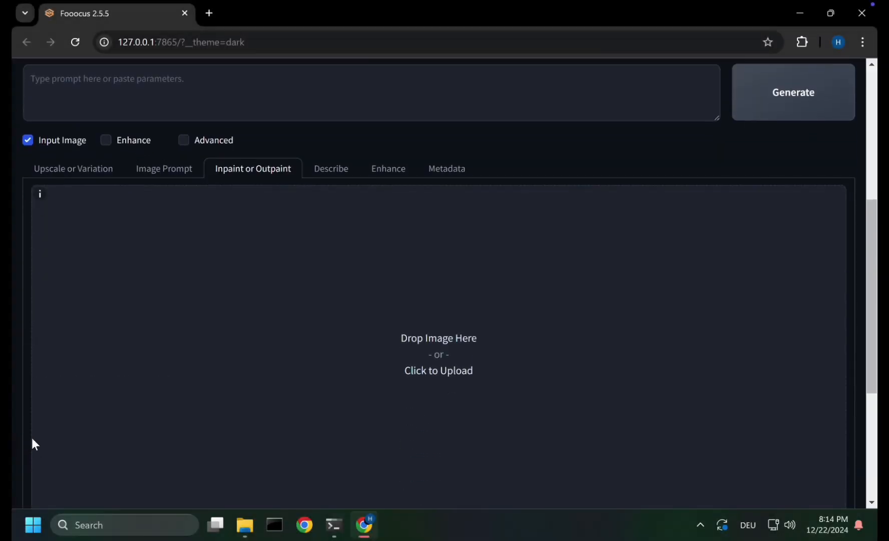
{"action": "mouse_move", "coordinate": [335, 249]}
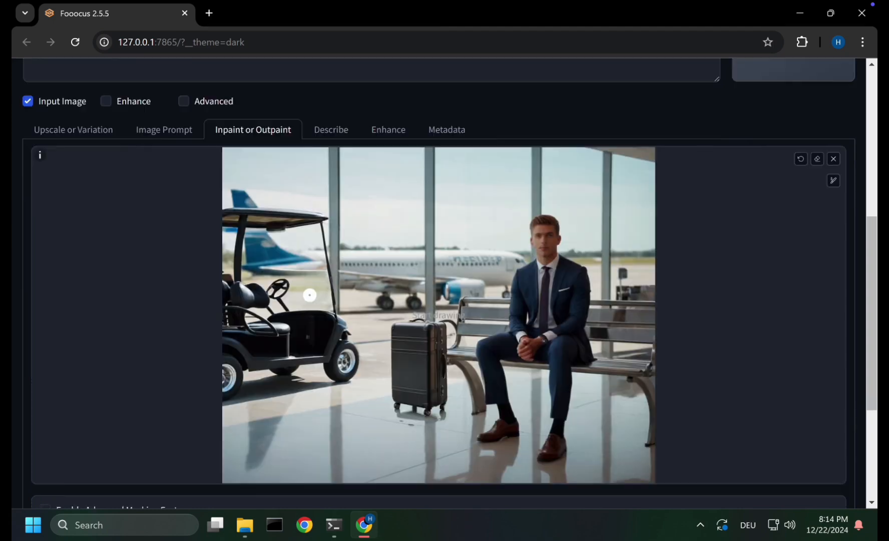
Scroll down to the inpaint upload area for the airport photo.
{"action": "scroll", "scroll_direction": "down", "scroll_amount": 3}
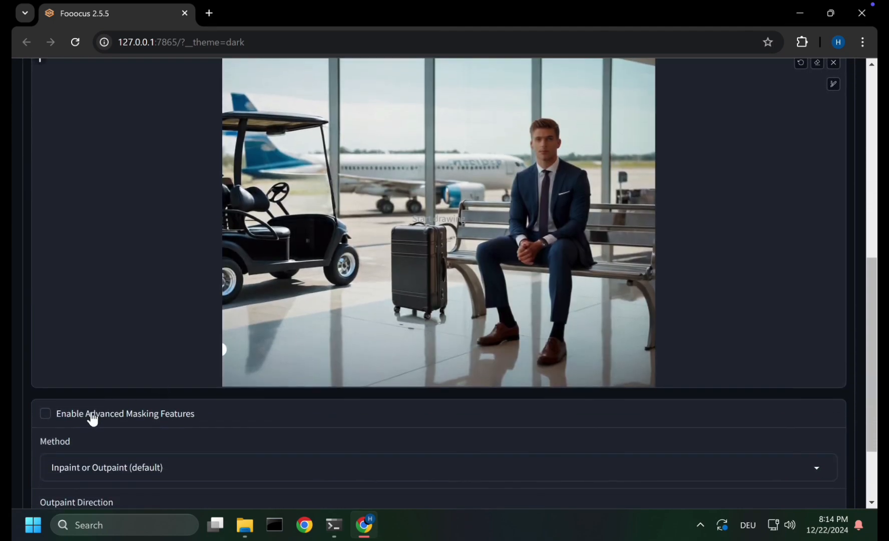
Enable Advanced Masking Features and auto-generate a mask of the cart, suitcase and man.
{"action": "left_click", "coordinate": [45, 413]}
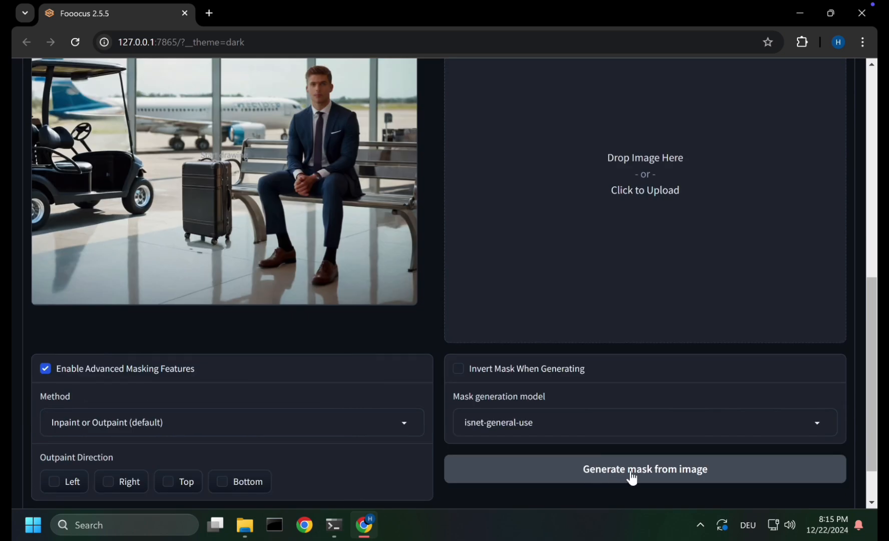
{"action": "mouse_move", "coordinate": [588, 477]}
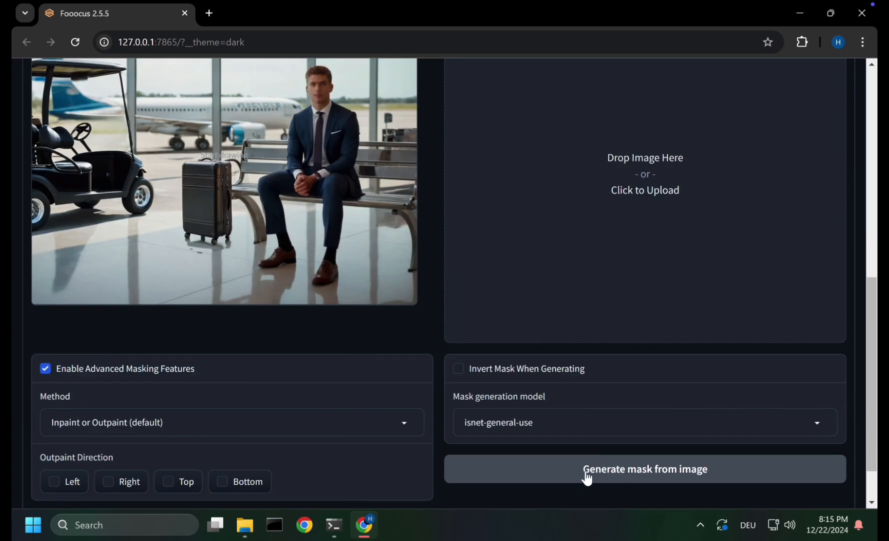
{"action": "left_click", "coordinate": [644, 468]}
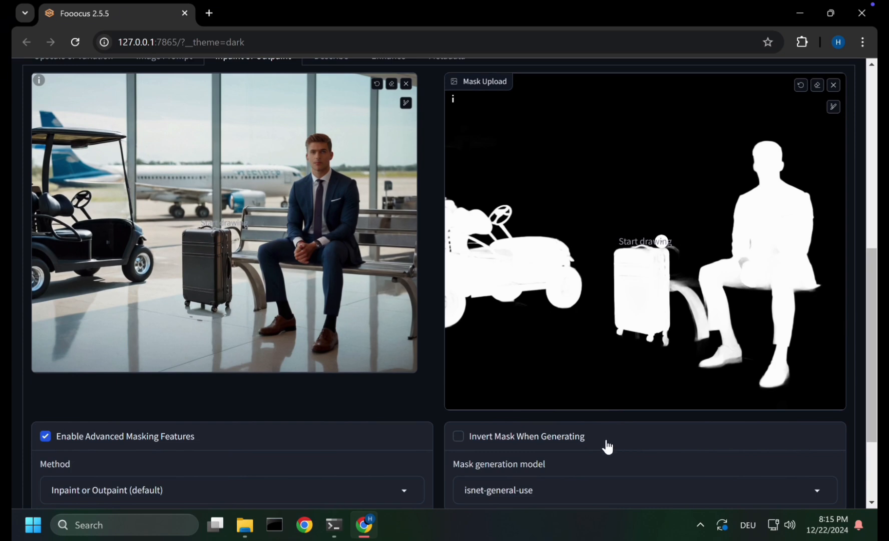
{"action": "scroll", "scroll_direction": "down", "scroll_amount": 3}
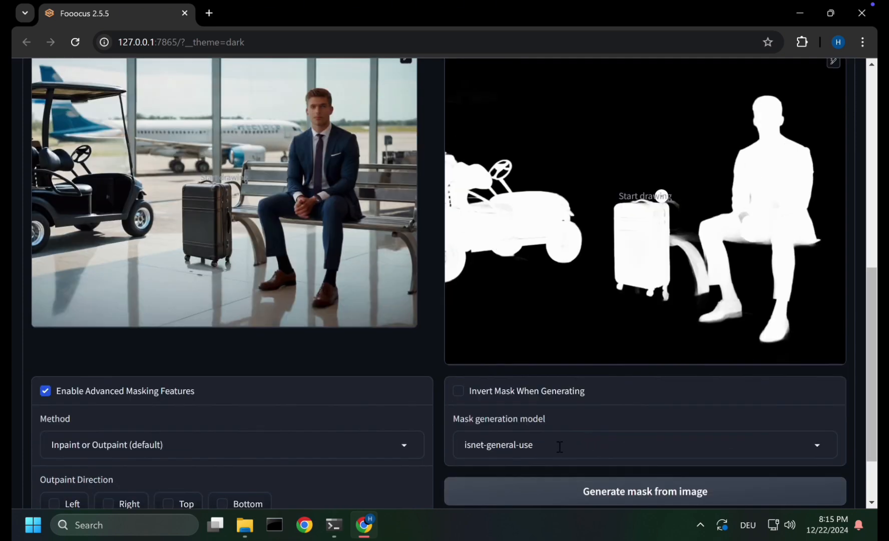
{"action": "left_click", "coordinate": [644, 444]}
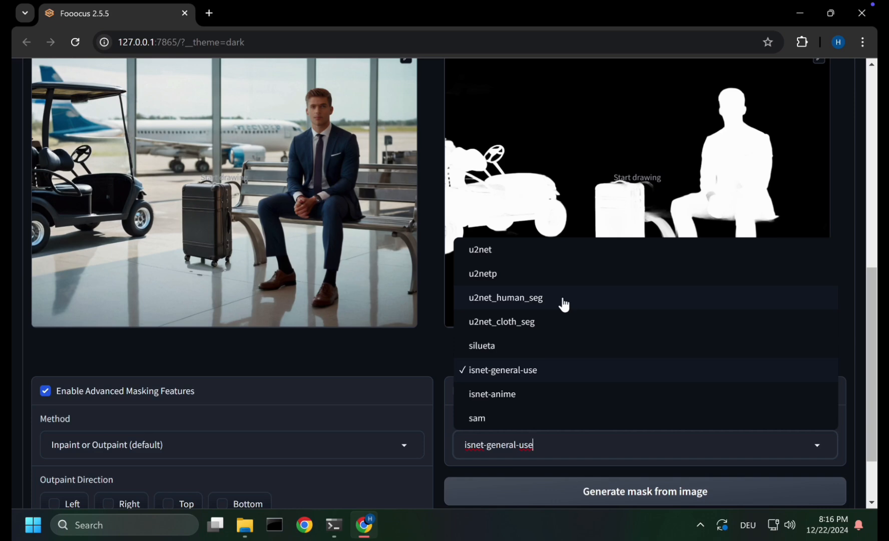
{"action": "mouse_move", "coordinate": [567, 321]}
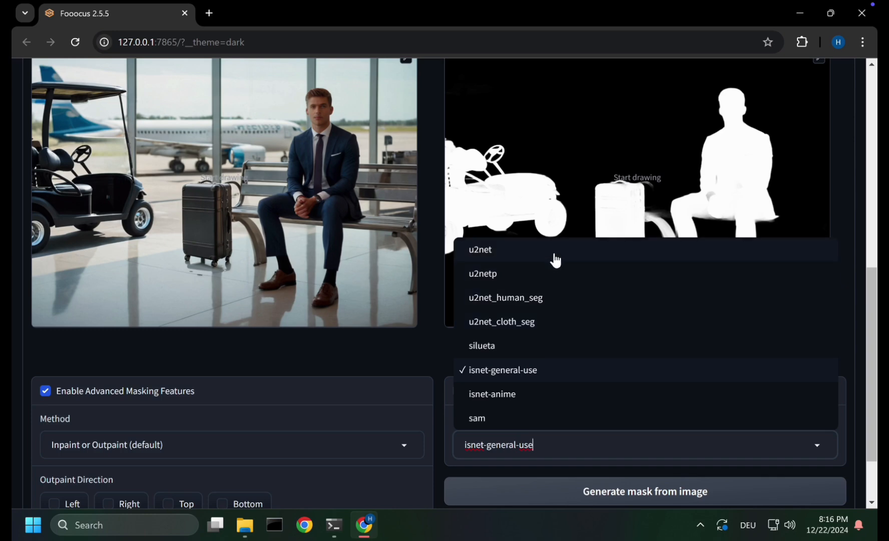
{"action": "mouse_move", "coordinate": [556, 346]}
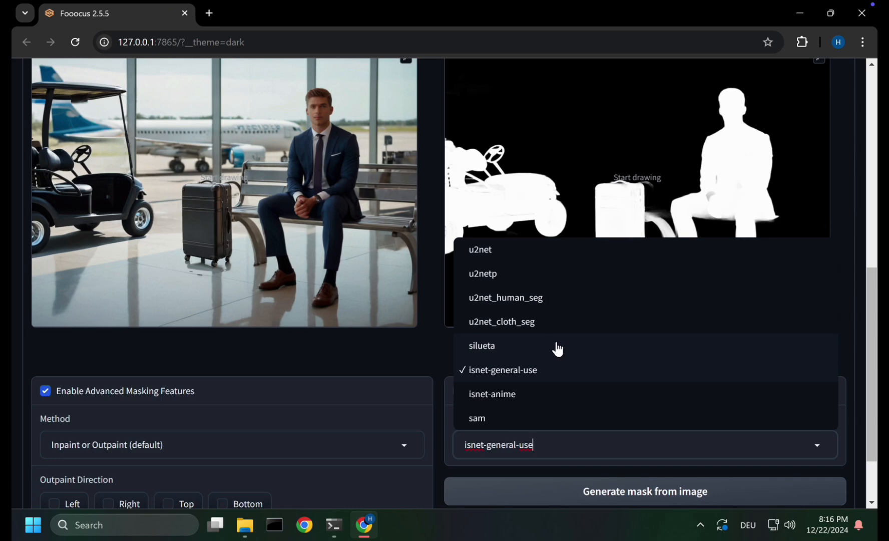
{"action": "mouse_move", "coordinate": [486, 427]}
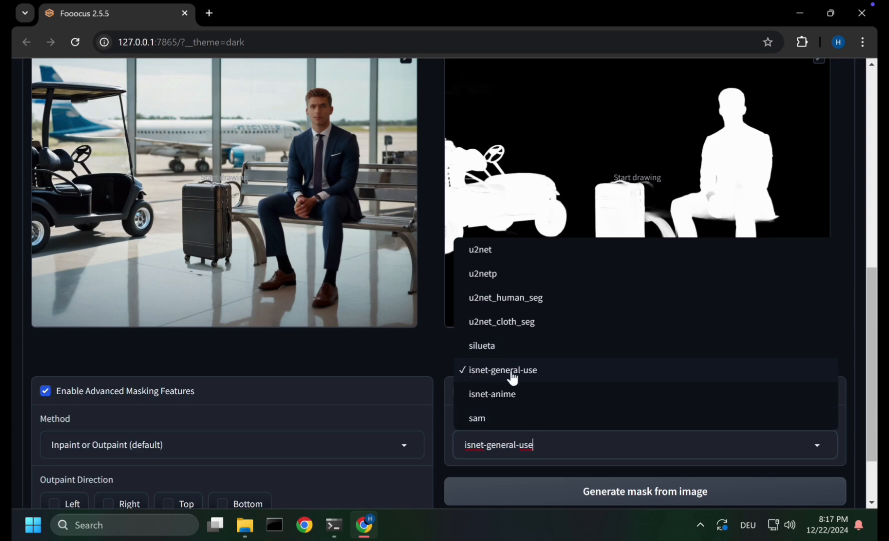
{"action": "left_click", "coordinate": [503, 368]}
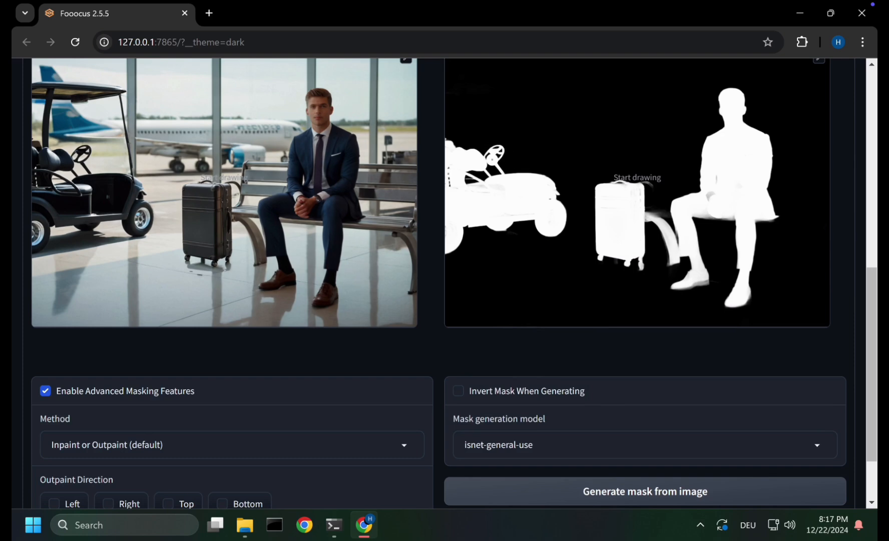
Regenerate the mask using the sam model with the body quick prompt.
{"action": "left_click", "coordinate": [510, 246]}
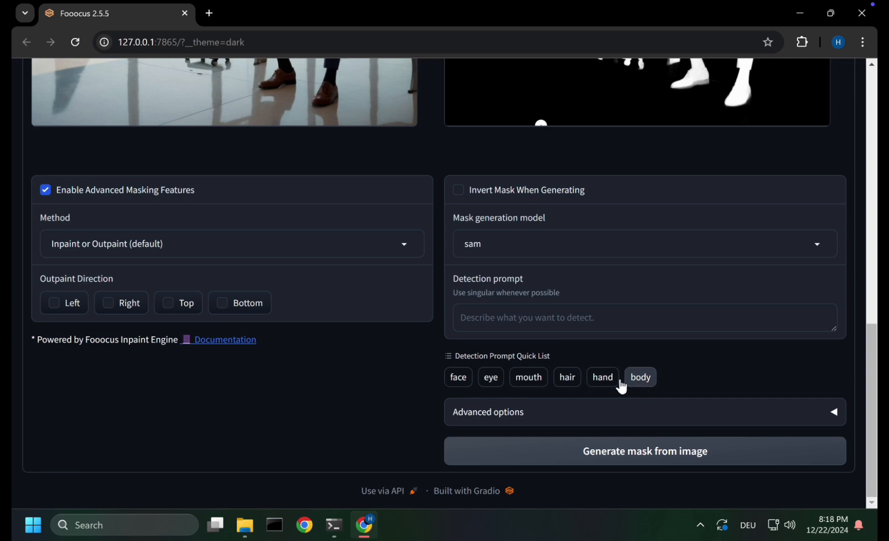
{"action": "mouse_move", "coordinate": [627, 383]}
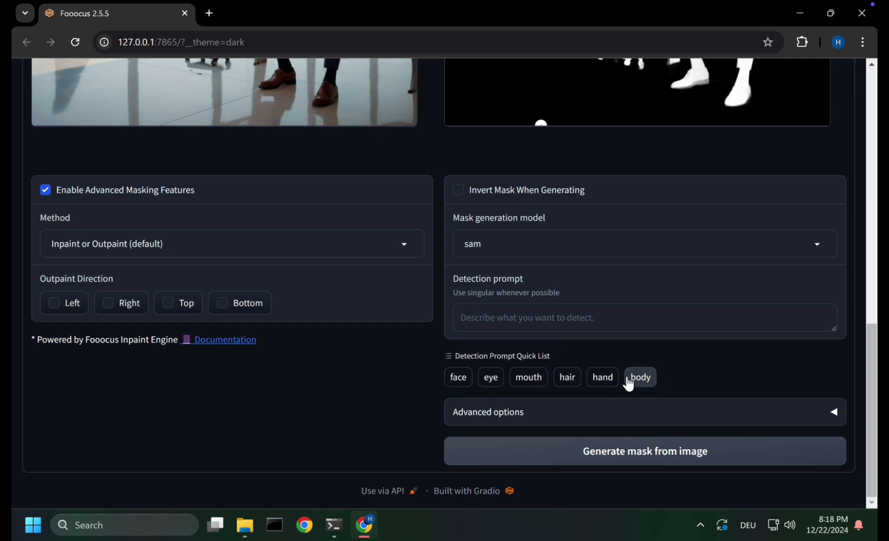
{"action": "left_click", "coordinate": [639, 377]}
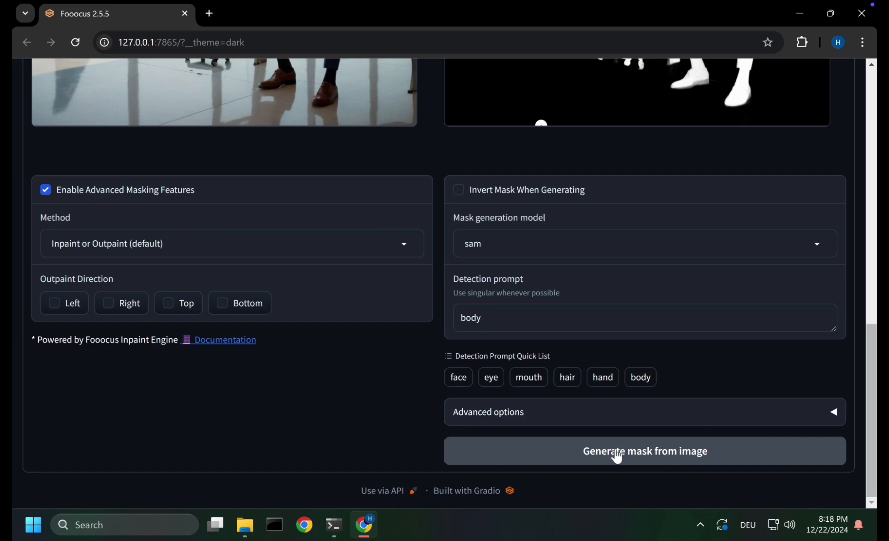
{"action": "left_click", "coordinate": [643, 450]}
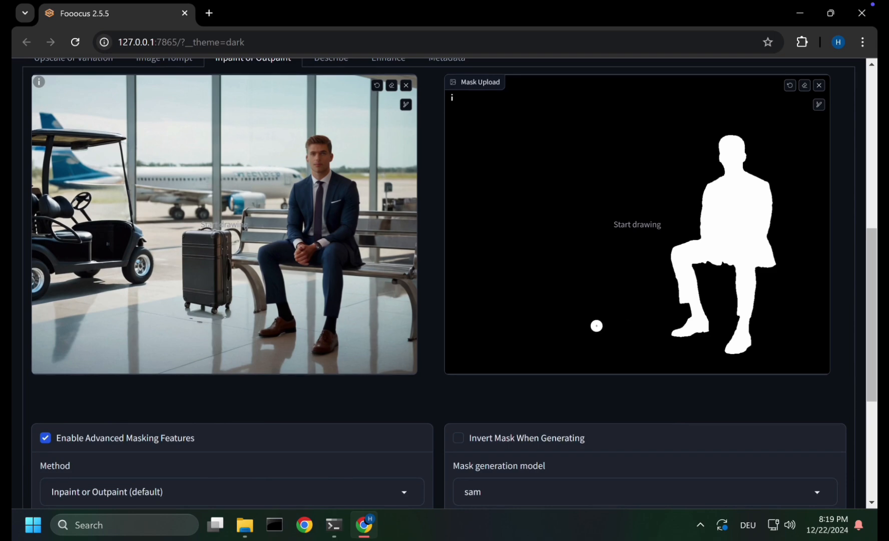
Regenerate the mask with the detection prompt 'shoes'.
{"action": "scroll", "scroll_direction": "down", "scroll_amount": 3}
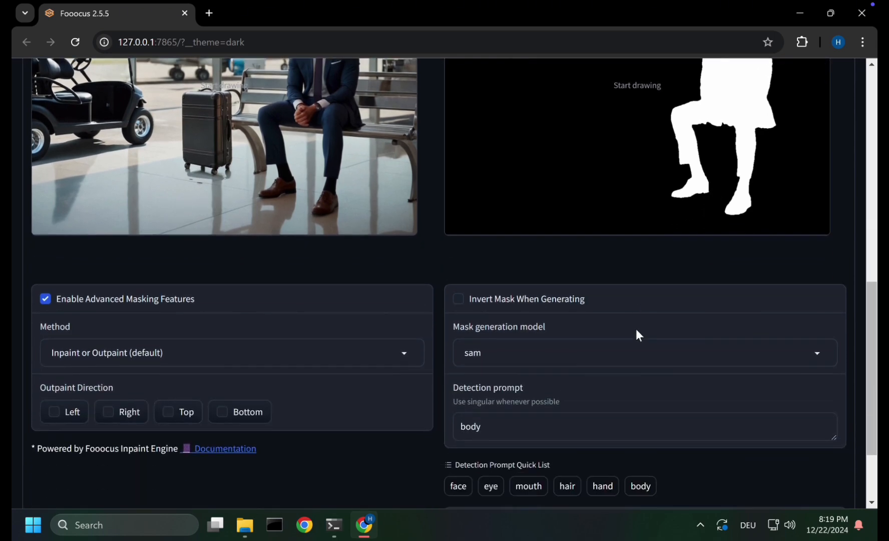
{"action": "type", "text": "shoes"}
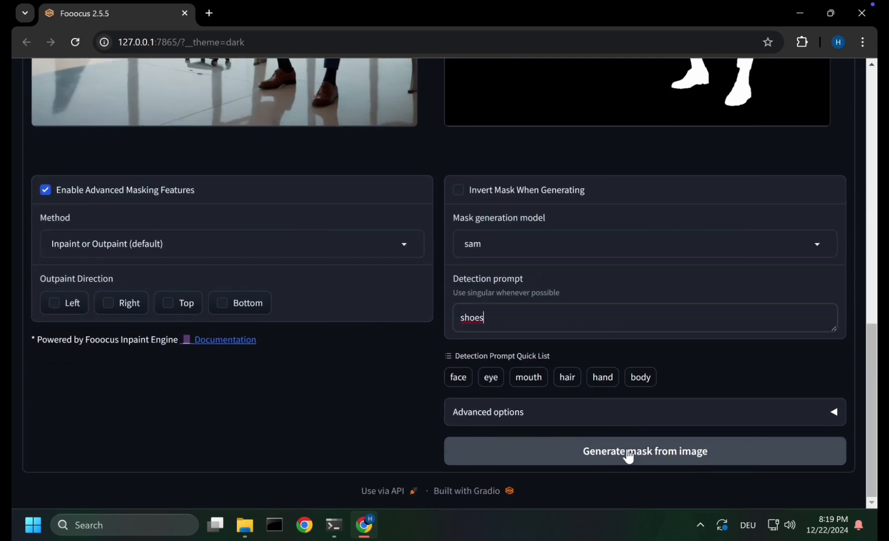
{"action": "left_click", "coordinate": [644, 451]}
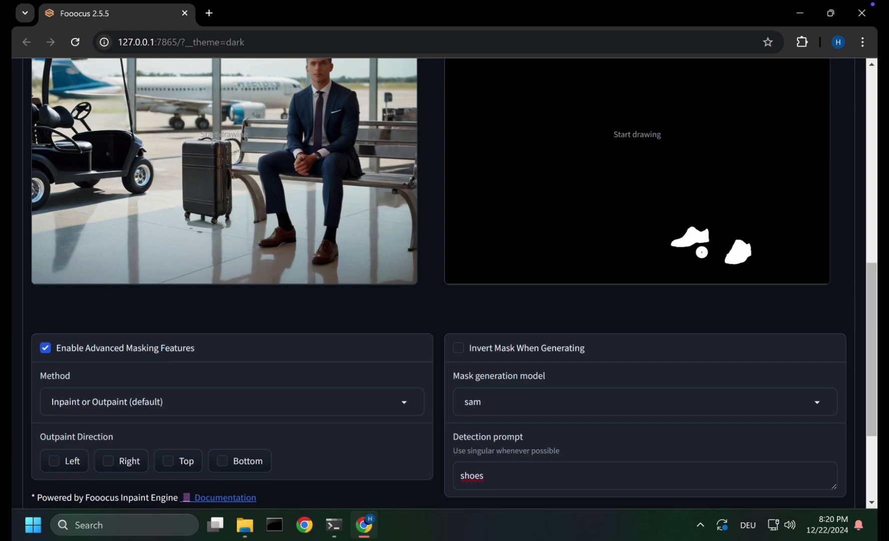
Change the SAM model from vit_b to vit_l in the advanced options.
{"action": "scroll", "scroll_direction": "down", "scroll_amount": 3}
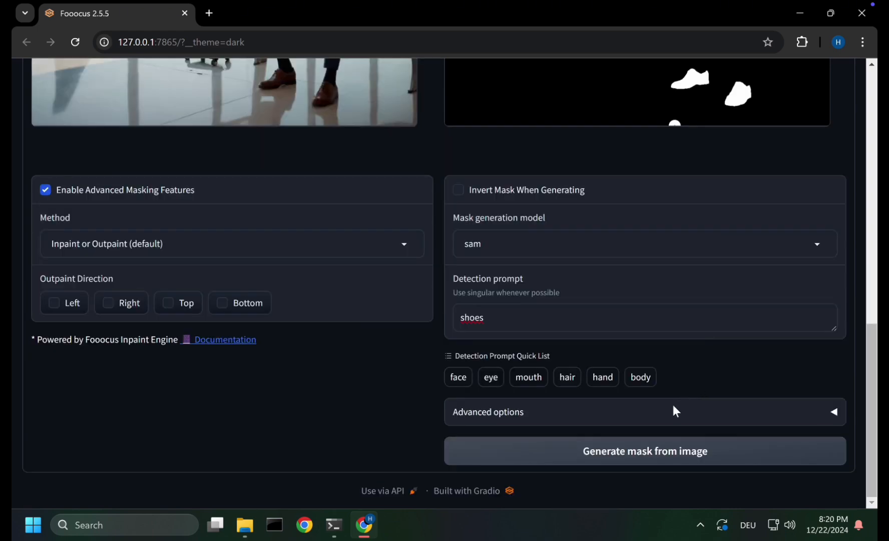
{"action": "mouse_move", "coordinate": [640, 416]}
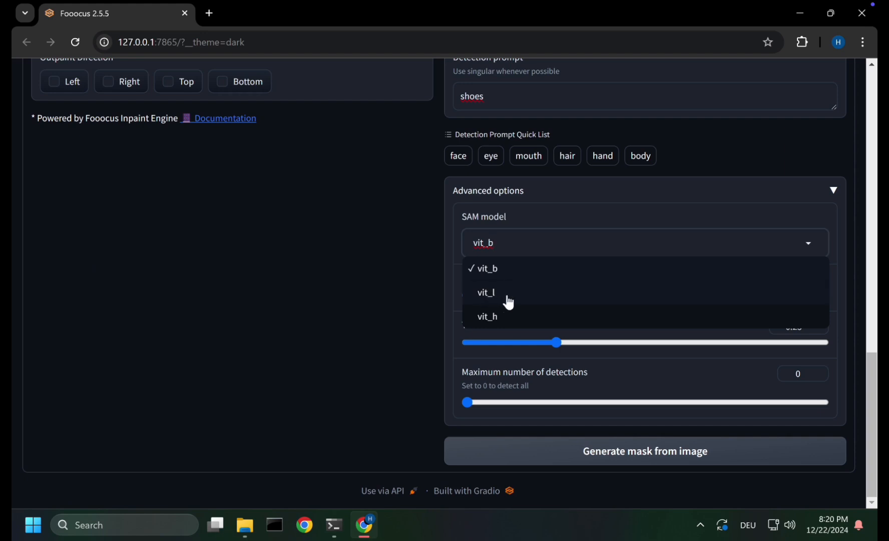
{"action": "mouse_move", "coordinate": [512, 323]}
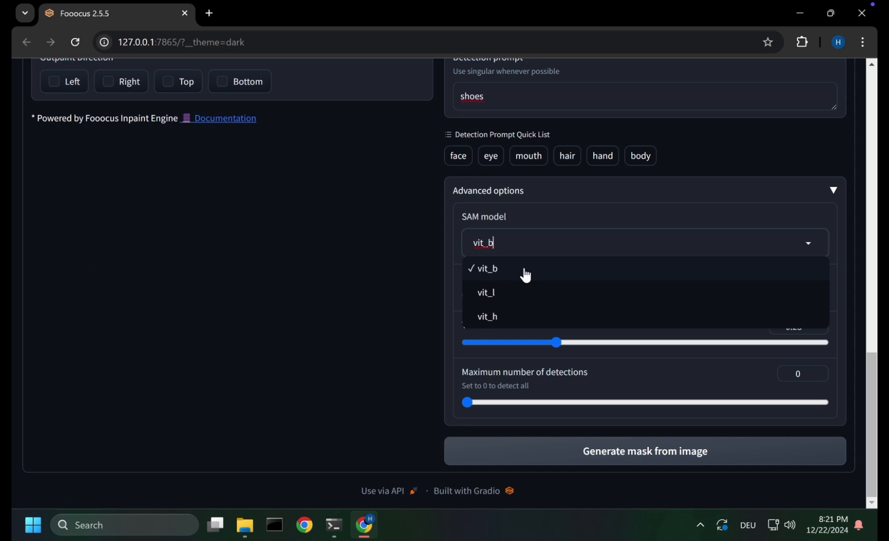
{"action": "mouse_move", "coordinate": [526, 276]}
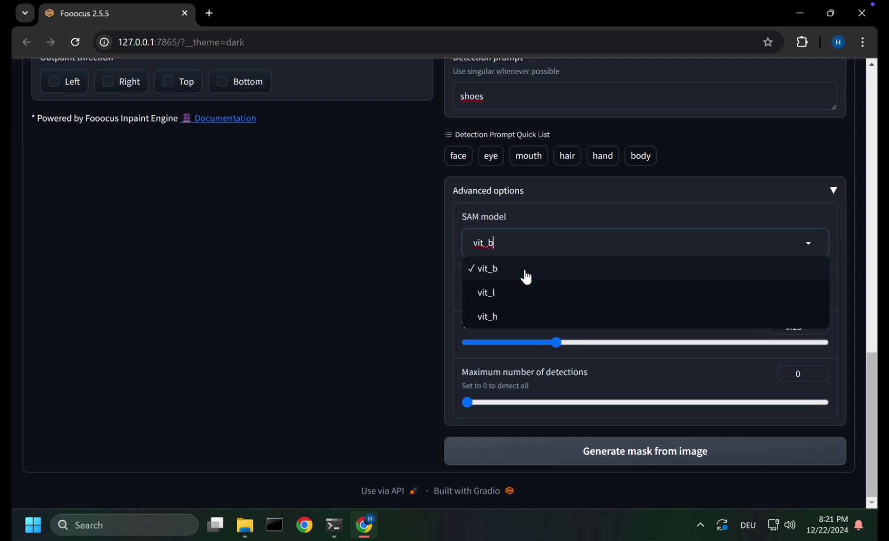
{"action": "mouse_move", "coordinate": [514, 278]}
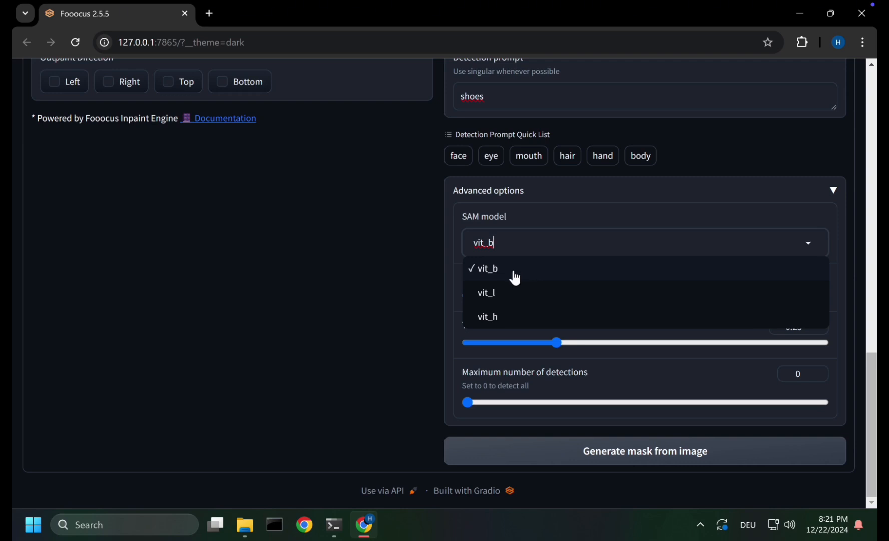
{"action": "left_click", "coordinate": [486, 292]}
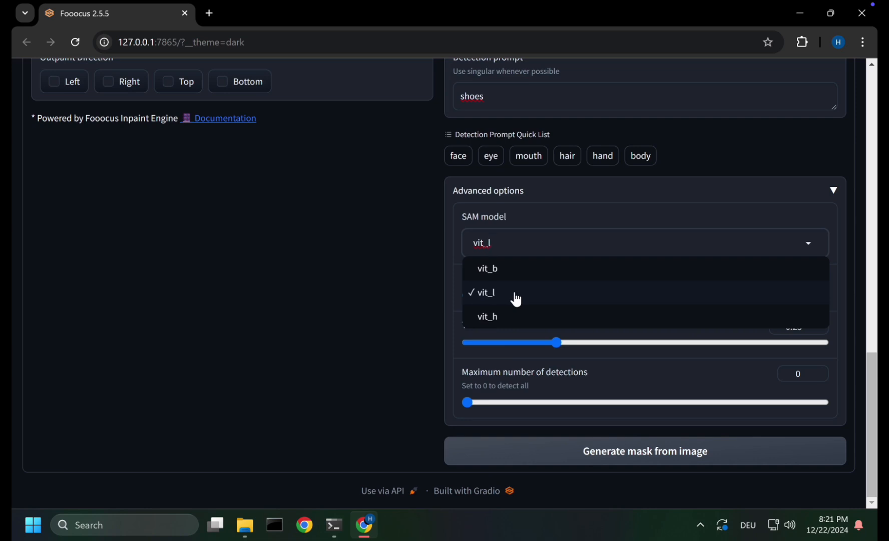
{"action": "mouse_move", "coordinate": [512, 318]}
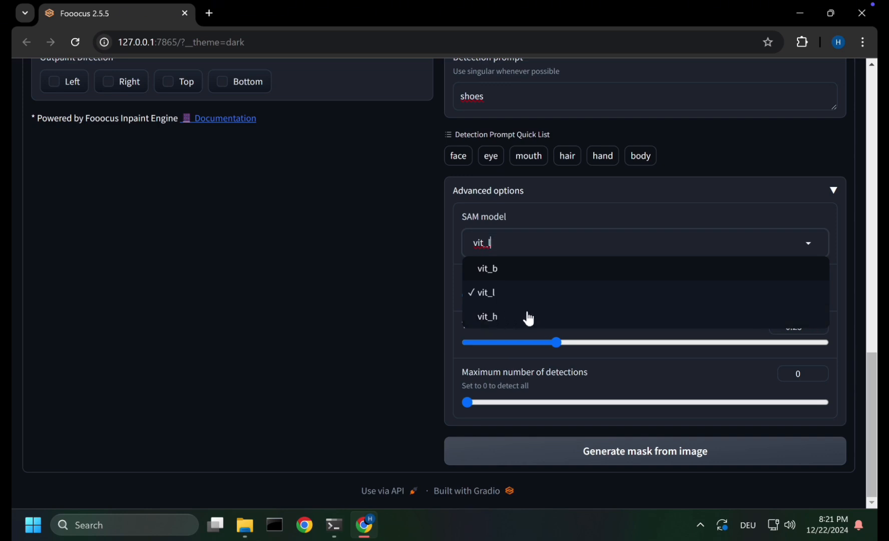
{"action": "left_click", "coordinate": [486, 294]}
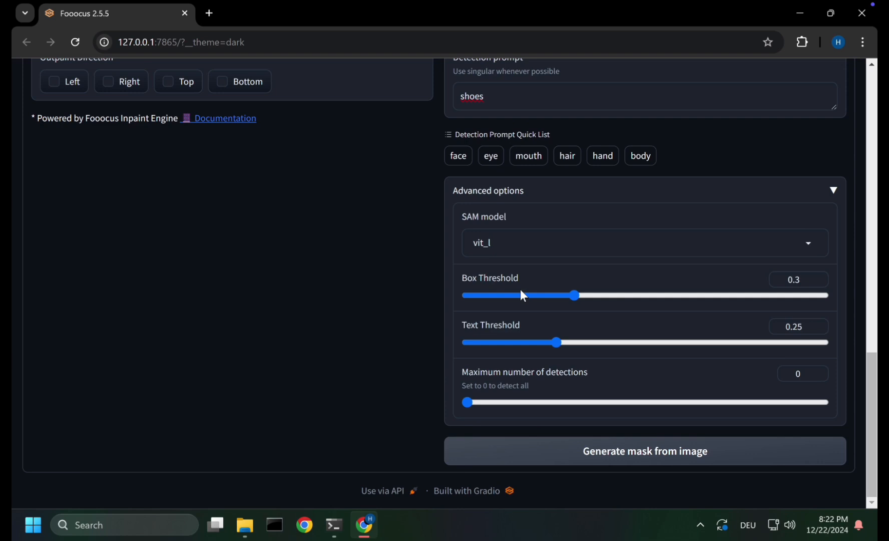
{"action": "mouse_move", "coordinate": [541, 330]}
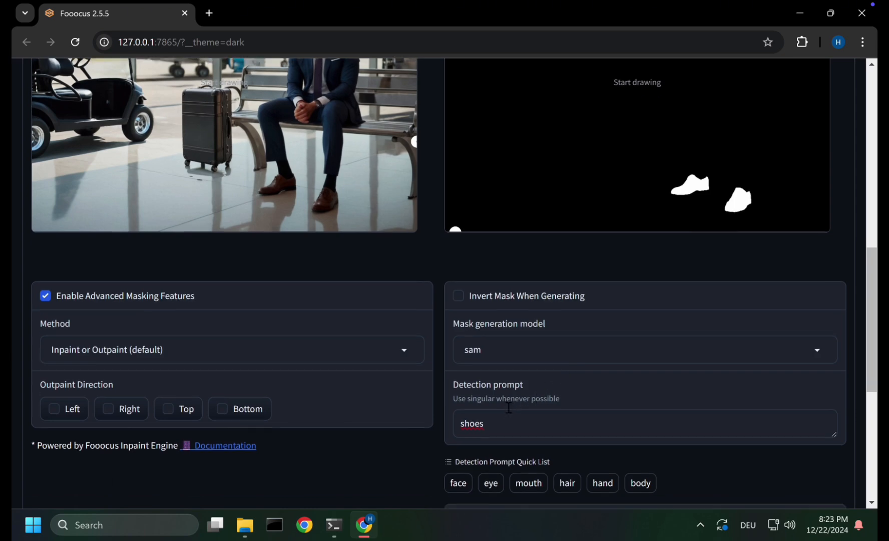
Set maximum detections to 1 and regenerate so only one shoe is masked.
{"action": "scroll", "scroll_direction": "down", "scroll_amount": 3}
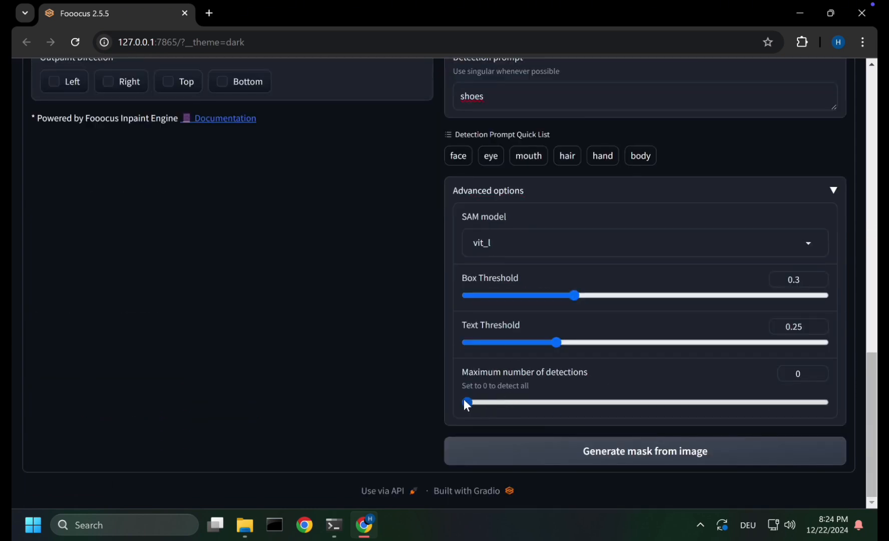
{"action": "left_click_drag", "start_coordinate": [465, 403], "coordinate": [501, 403]}
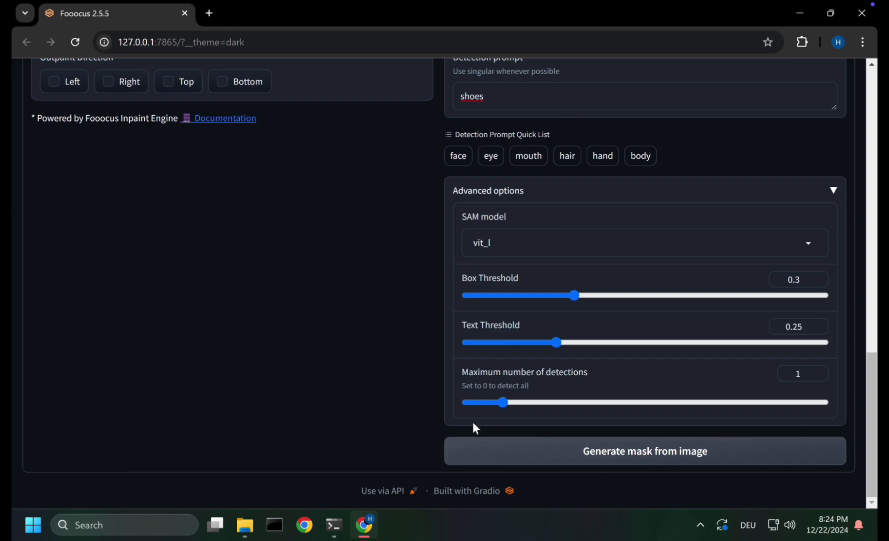
{"action": "left_click", "coordinate": [644, 450]}
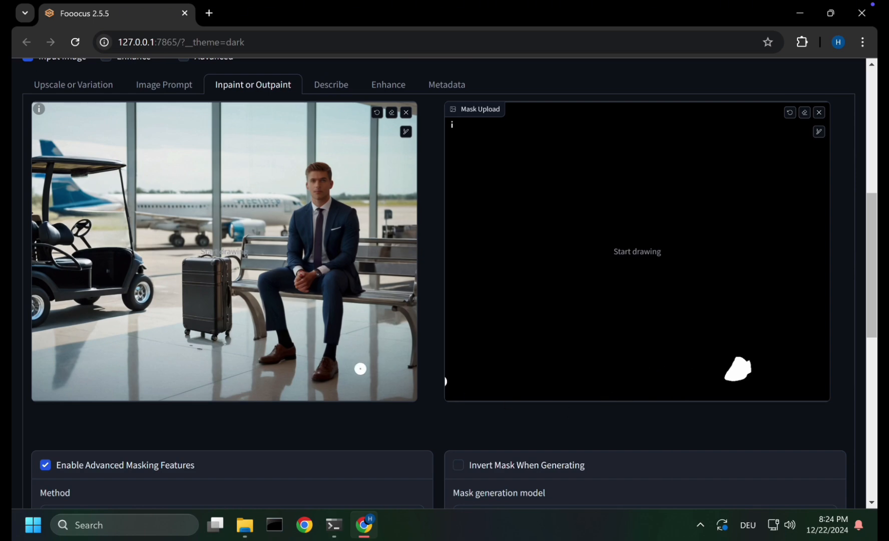
{"action": "mouse_move", "coordinate": [384, 377]}
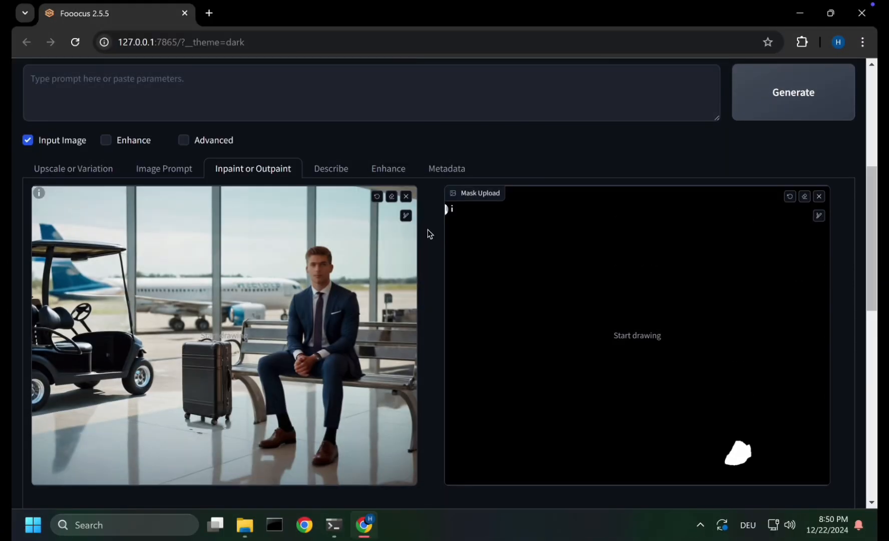
{"action": "mouse_move", "coordinate": [434, 237]}
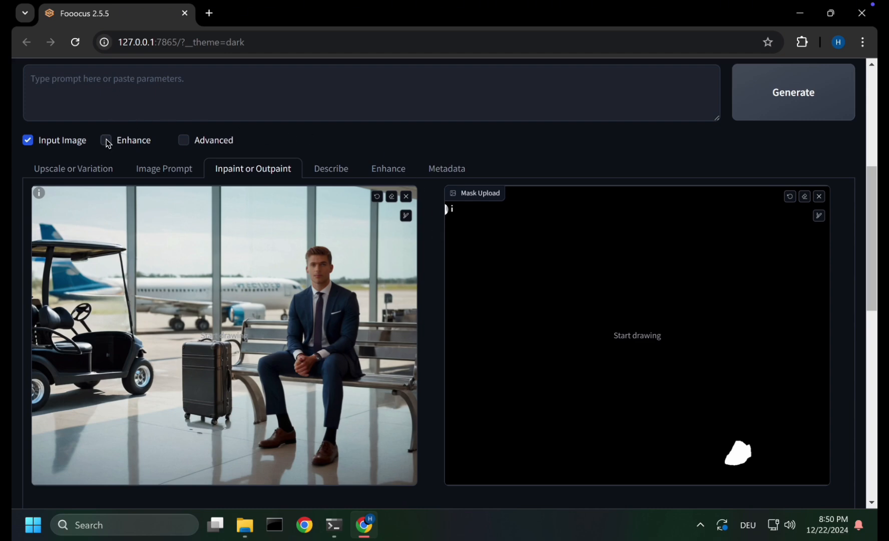
Switch on the Enhance feature.
{"action": "left_click", "coordinate": [105, 140]}
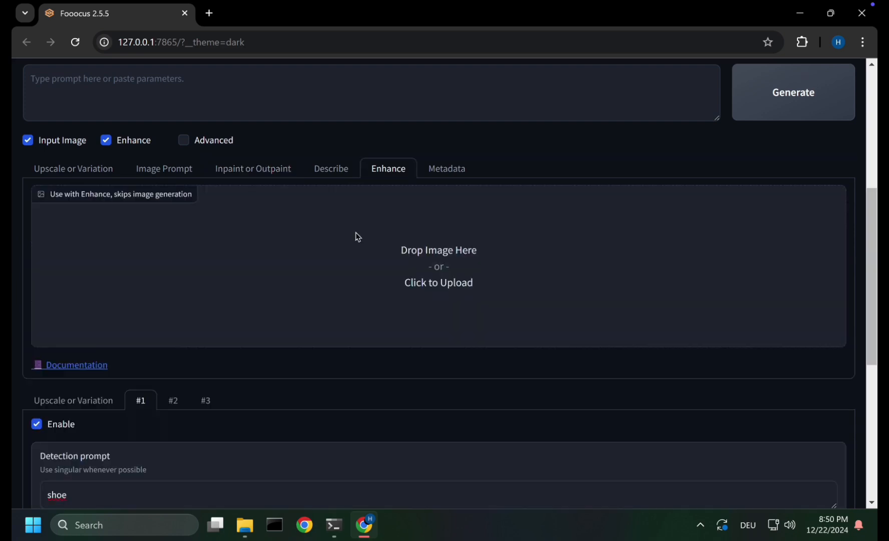
{"action": "mouse_move", "coordinate": [274, 375]}
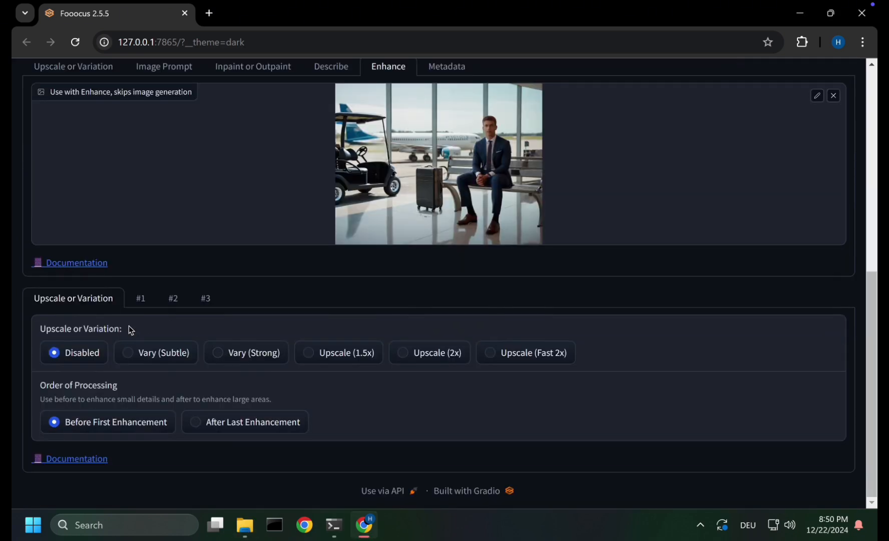
{"action": "mouse_move", "coordinate": [158, 325]}
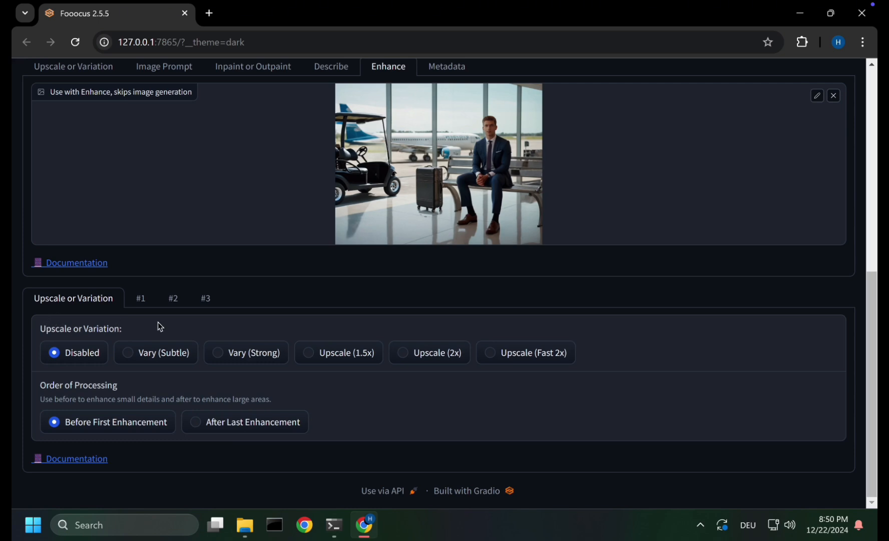
{"action": "mouse_move", "coordinate": [161, 322]}
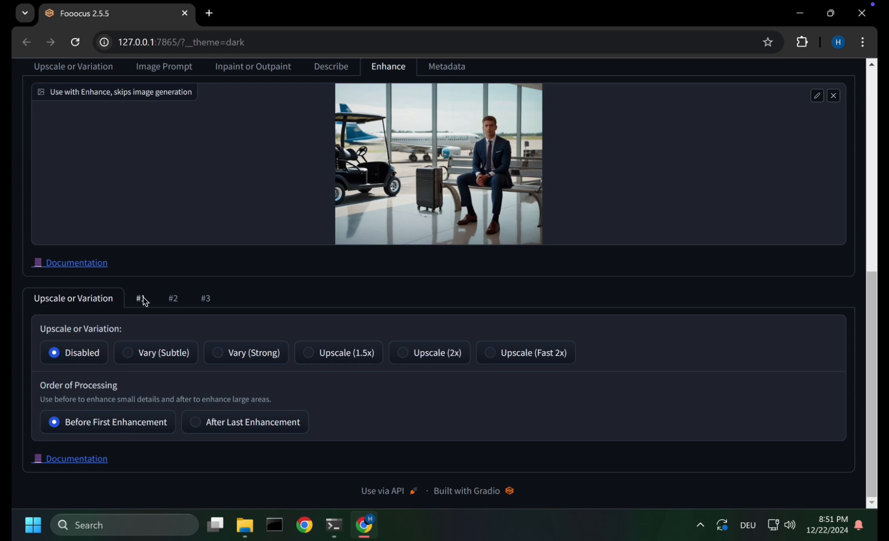
Review enhancement steps #2 and #3, then enable enhancement #1.
{"action": "left_click", "coordinate": [205, 298]}
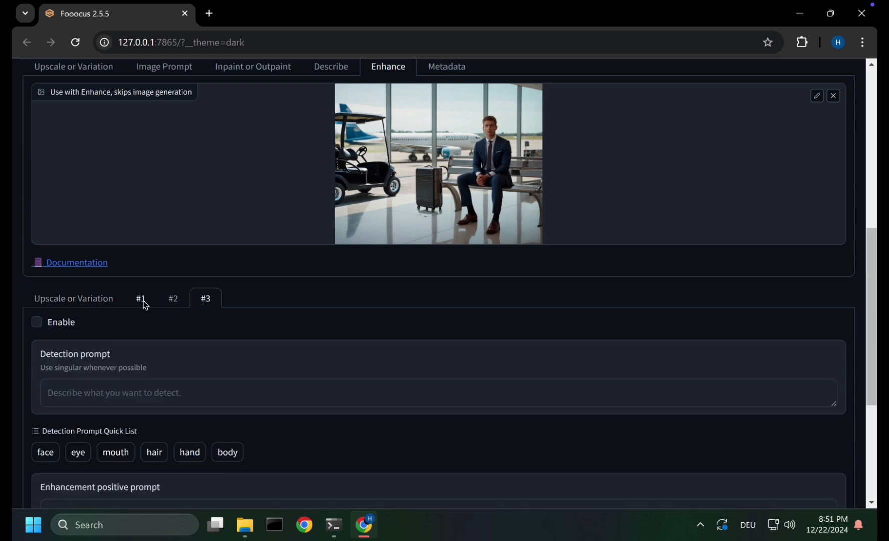
{"action": "left_click", "coordinate": [174, 298]}
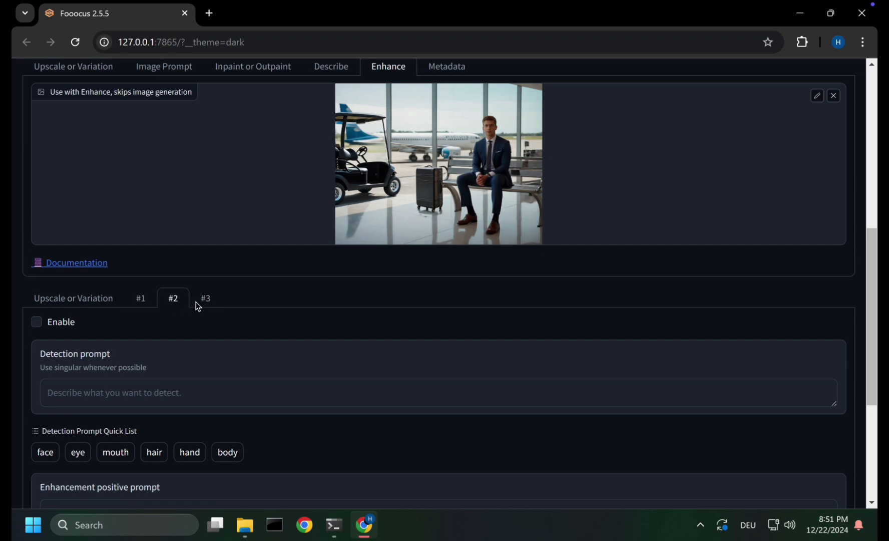
{"action": "left_click", "coordinate": [206, 297]}
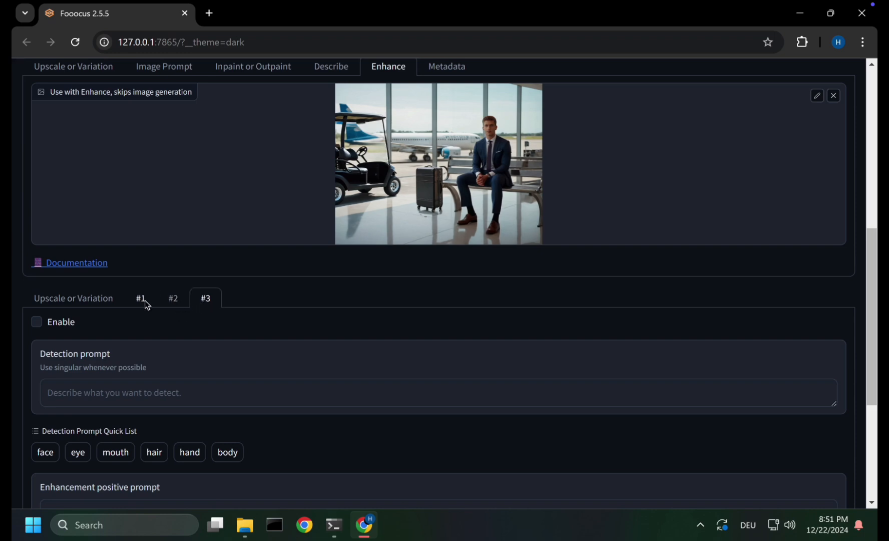
{"action": "mouse_move", "coordinate": [173, 299]}
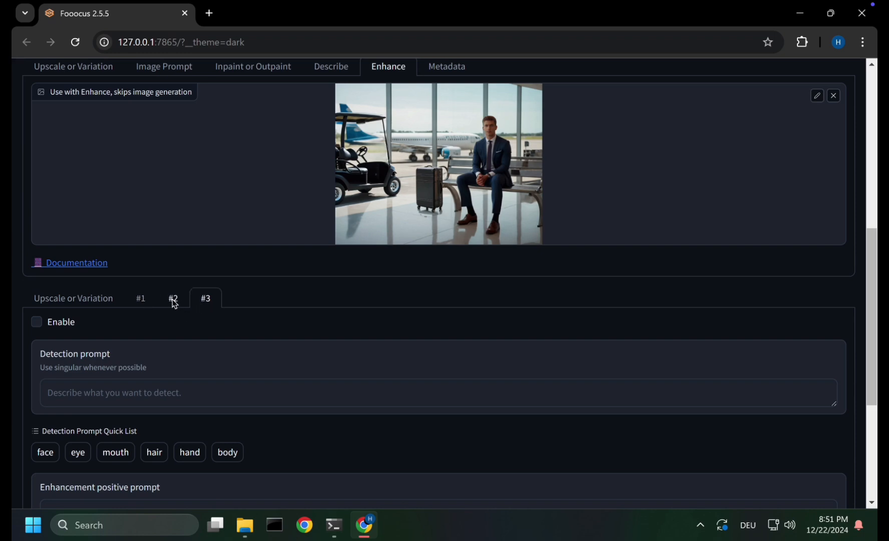
{"action": "left_click", "coordinate": [173, 297]}
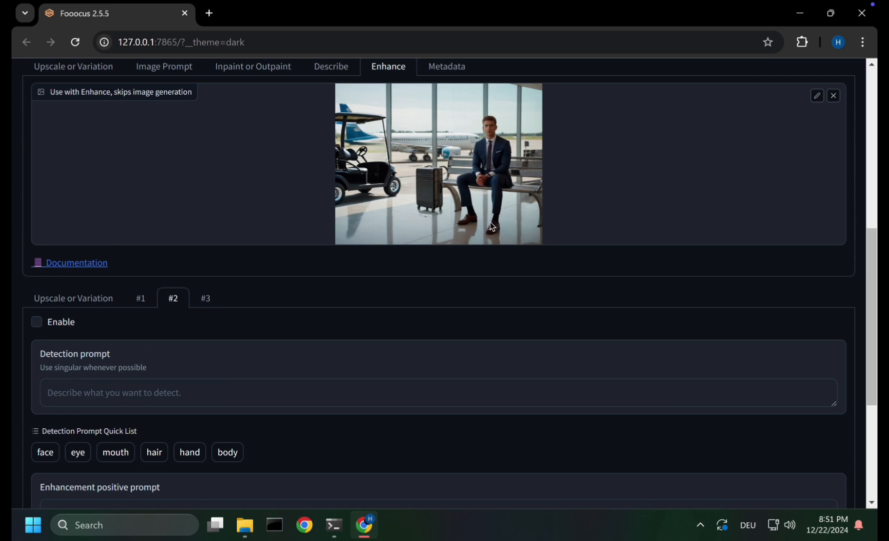
{"action": "mouse_move", "coordinate": [229, 260]}
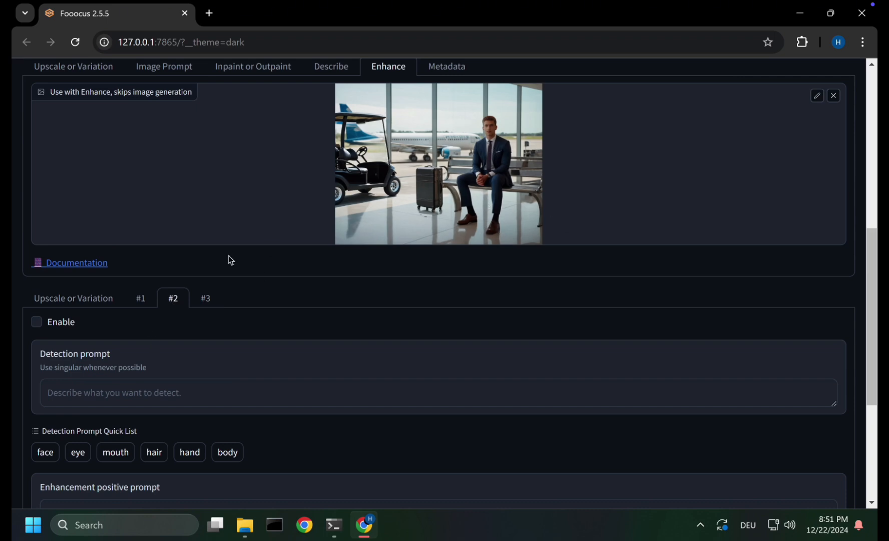
{"action": "left_click", "coordinate": [140, 297]}
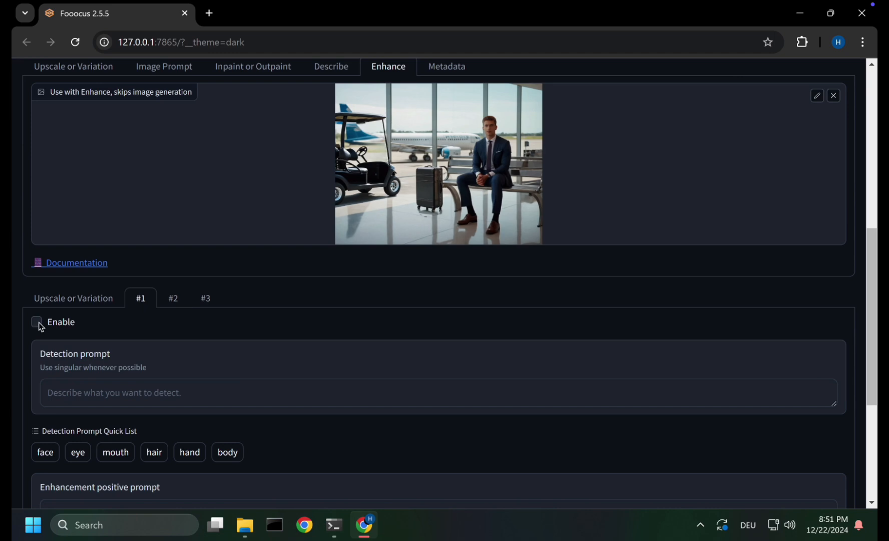
{"action": "left_click", "coordinate": [36, 321]}
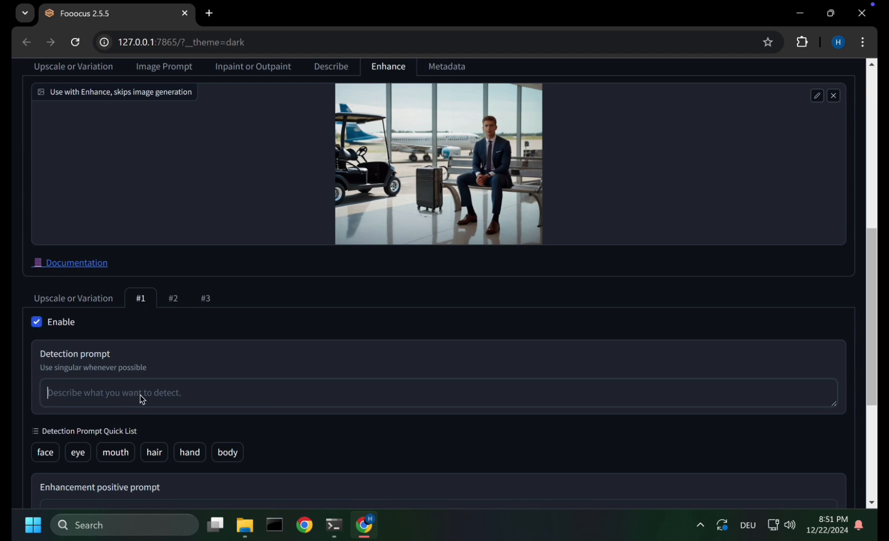
{"action": "mouse_move", "coordinate": [211, 362]}
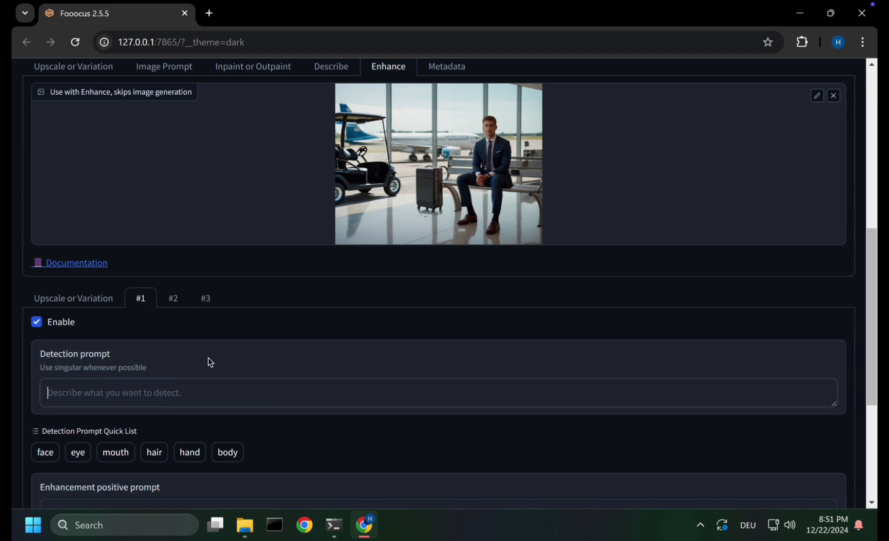
Give enhancement #1 the detection prompt 'suit' and a yellow-suit positive prompt.
{"action": "type", "text": "suit"}
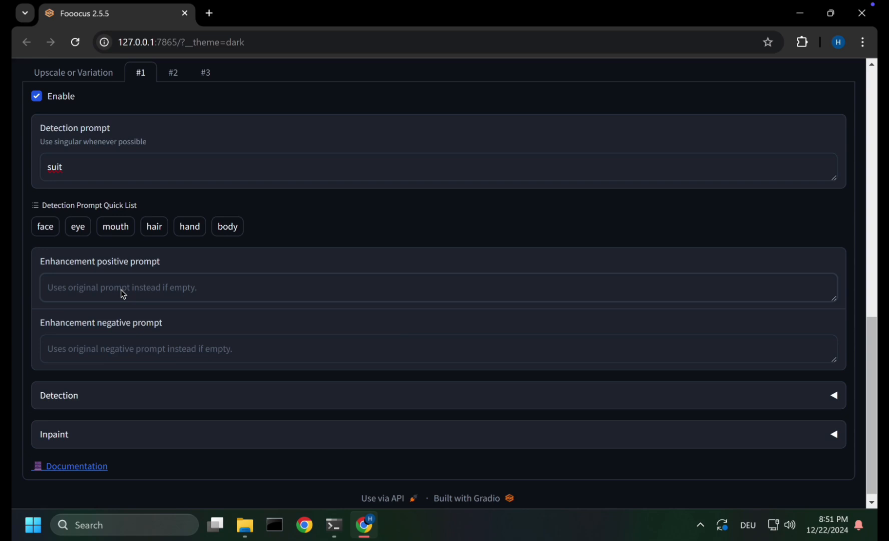
{"action": "type", "text": "yell"}
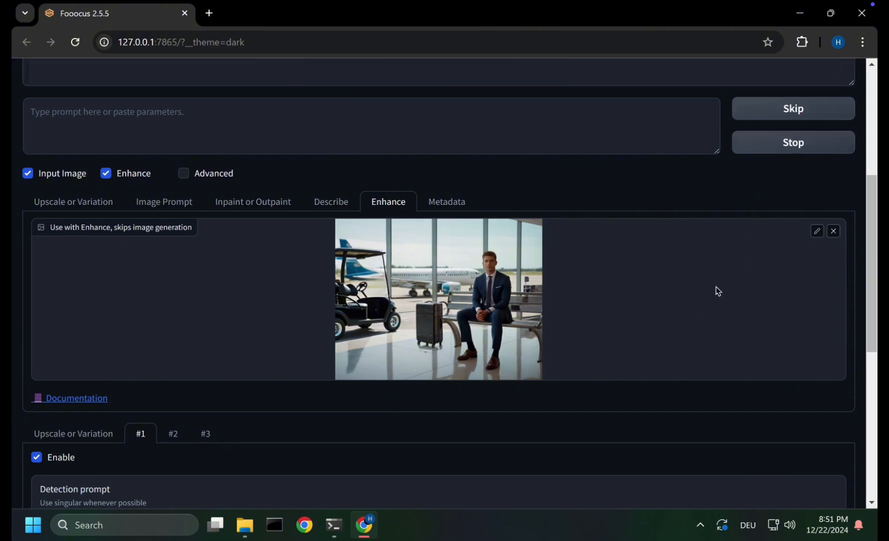
Start the Enhance run for the yellow suit on the airport photo.
{"action": "left_click", "coordinate": [438, 298]}
{"action": "type", "text": "suit"}
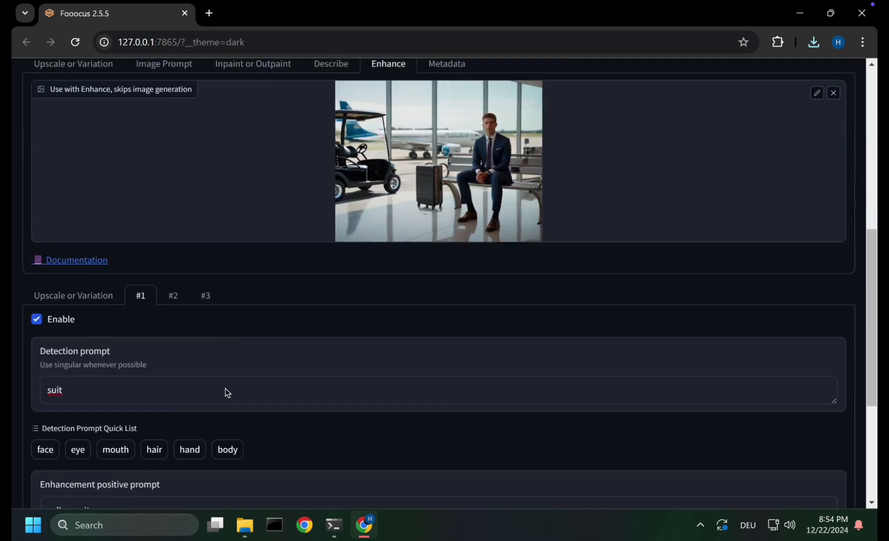
Raise Mask Erode or Dilate slightly and view the finished yellow-suit image.
{"action": "scroll", "scroll_direction": "down", "scroll_amount": 3}
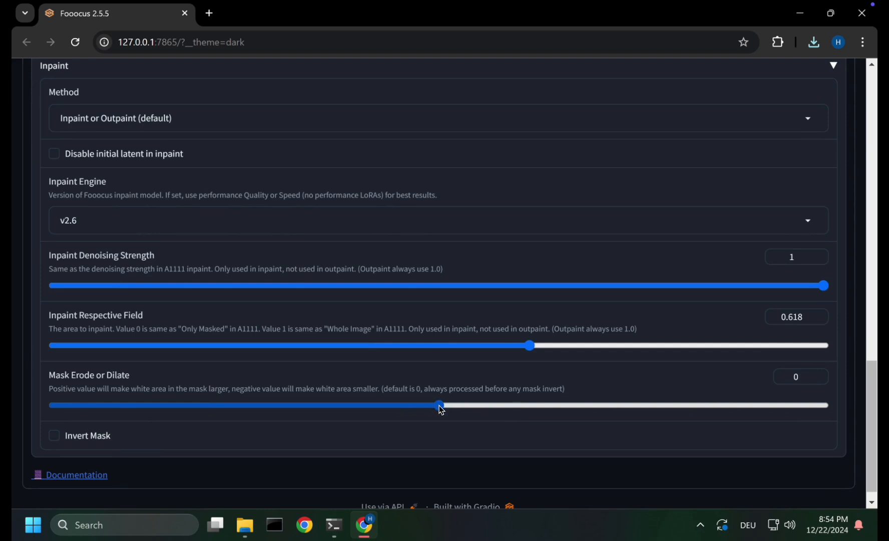
{"action": "left_click_drag", "start_coordinate": [438, 406], "coordinate": [451, 405]}
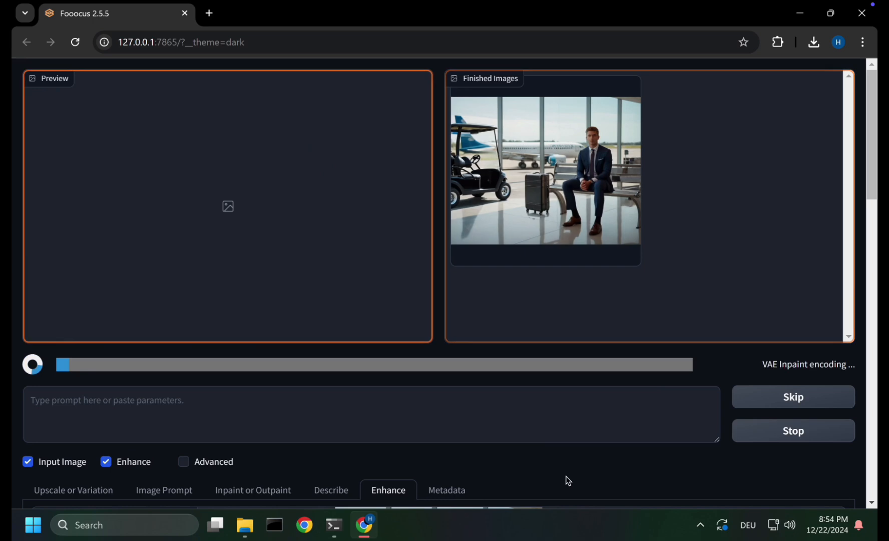
{"action": "left_click", "coordinate": [545, 174]}
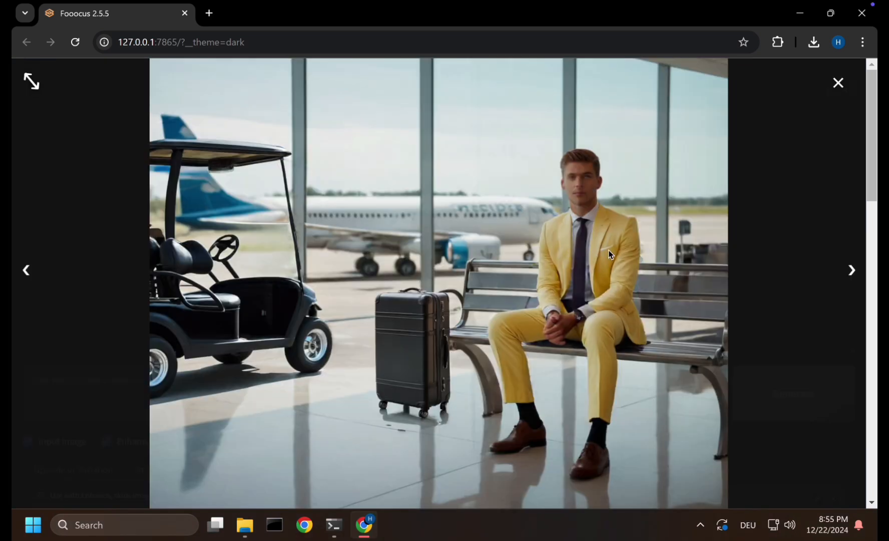
{"action": "mouse_move", "coordinate": [600, 251]}
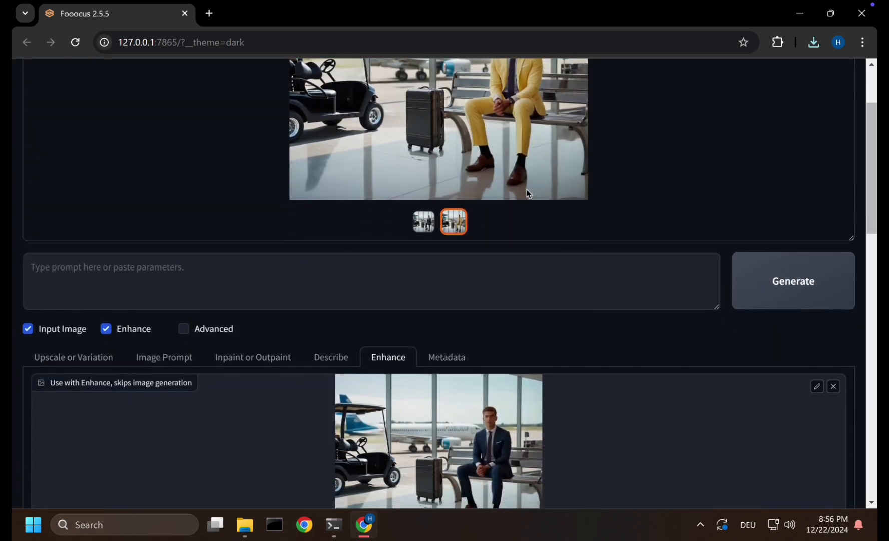
Swap the Enhance input to the yellow-suit result from the gallery and view it full size.
{"action": "left_click", "coordinate": [833, 386]}
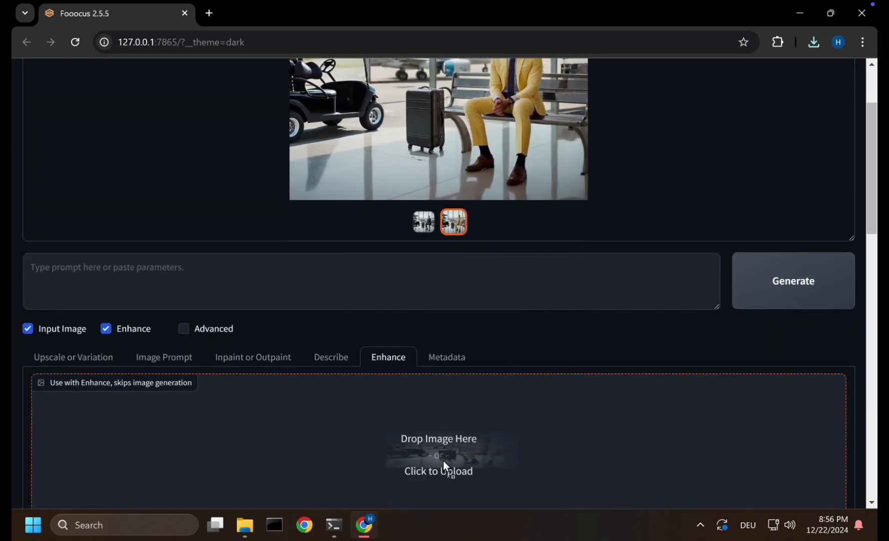
{"action": "left_click", "coordinate": [438, 454]}
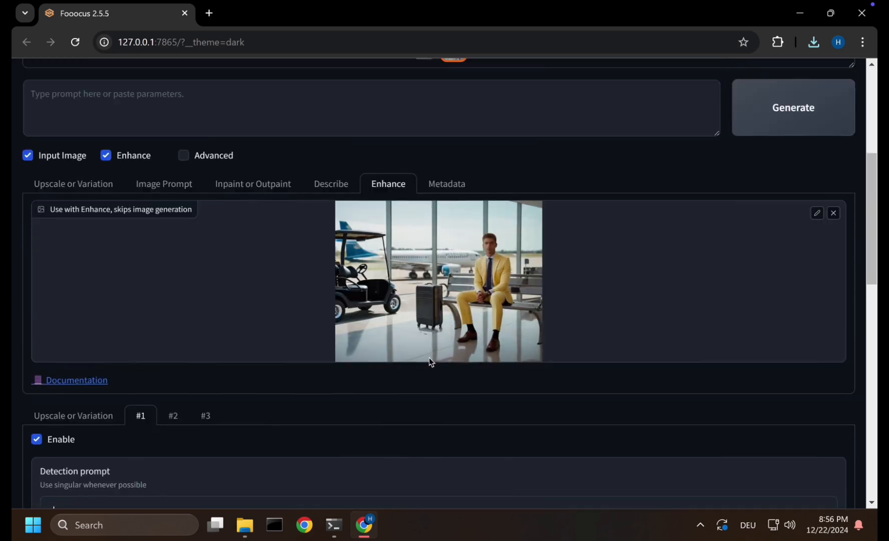
{"action": "left_click", "coordinate": [438, 281]}
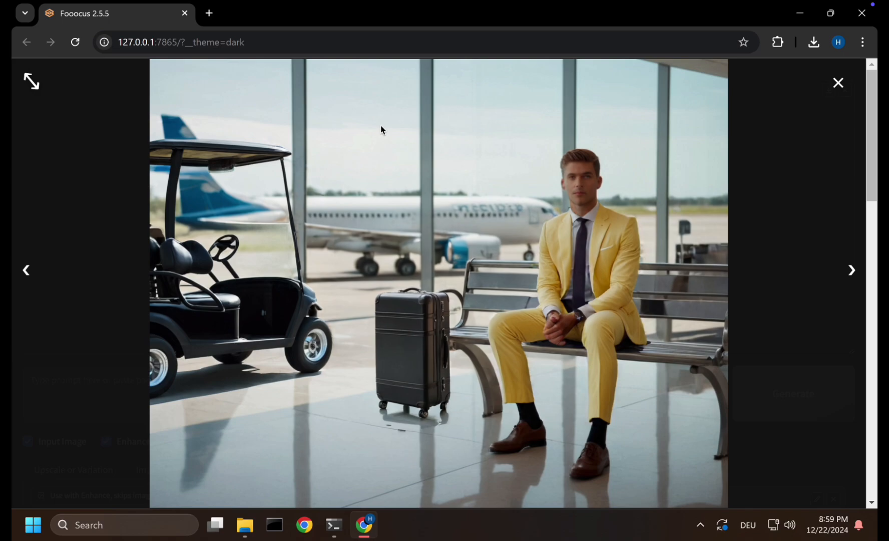
Return from the full-size view and set enhancement #1 to detect 'plane' with Invert Mask enabled.
{"action": "left_click", "coordinate": [837, 82]}
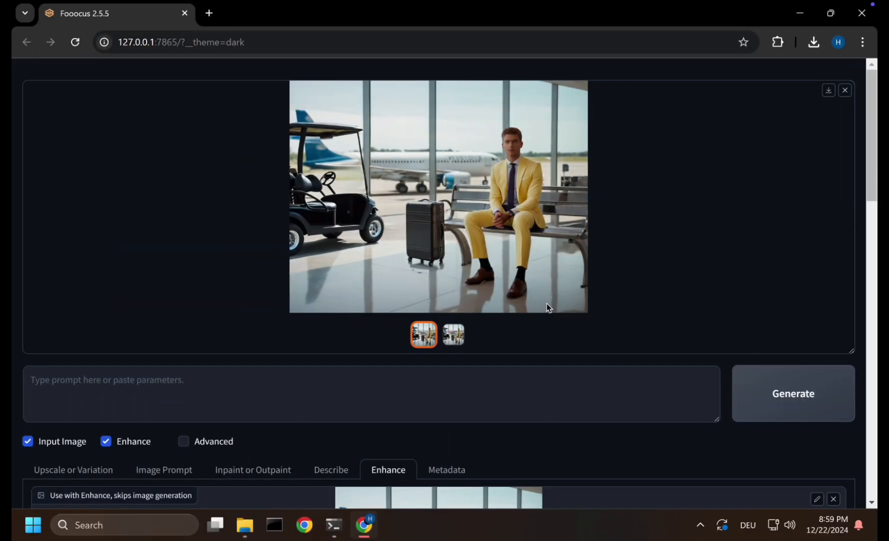
{"action": "scroll", "scroll_direction": "down", "scroll_amount": 3}
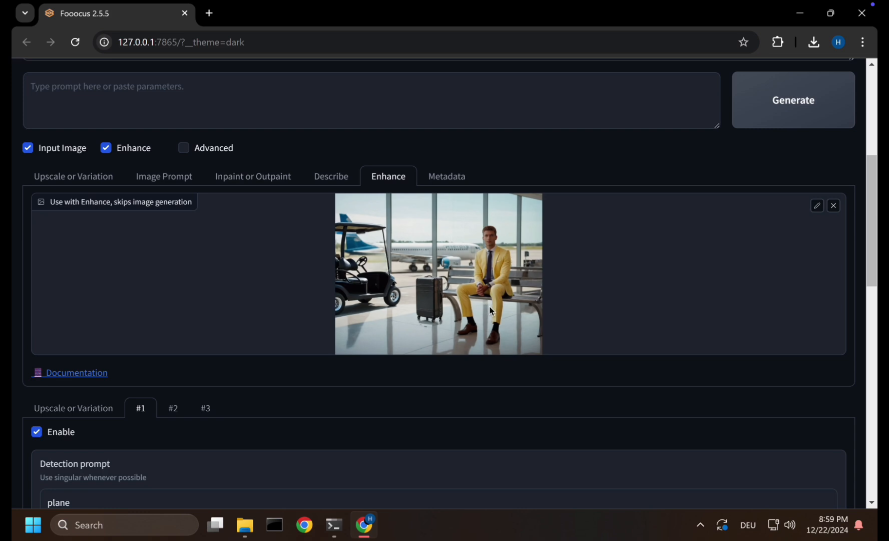
{"action": "scroll", "scroll_direction": "down", "scroll_amount": 3}
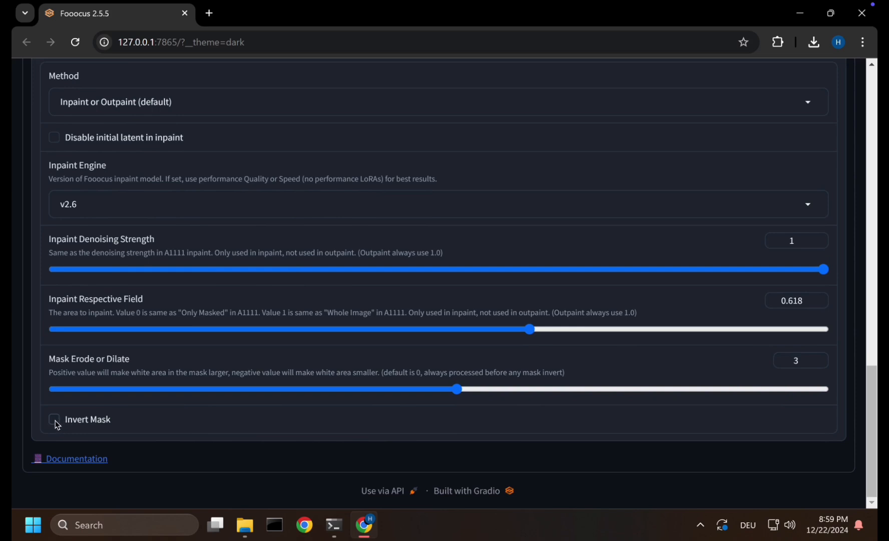
{"action": "scroll", "scroll_direction": "down", "scroll_amount": 3}
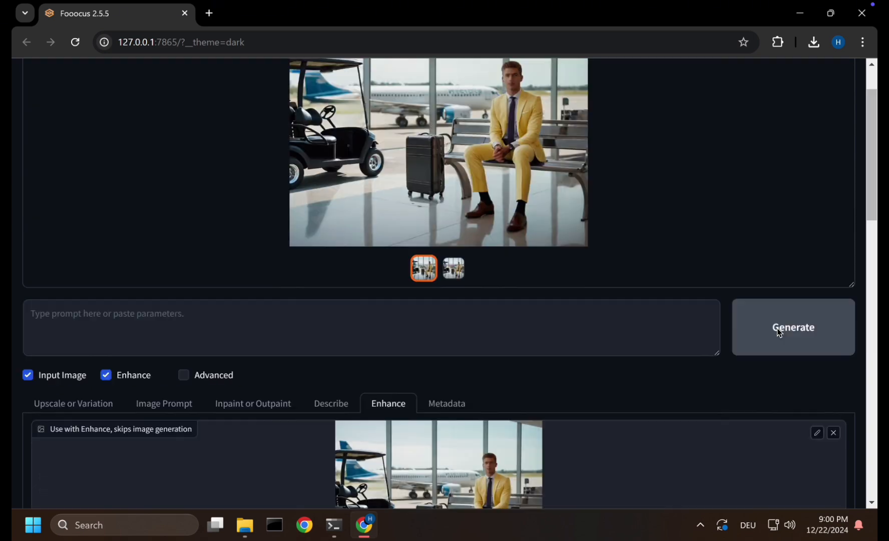
Generate the school-background version and inspect the finished image full size.
{"action": "left_click", "coordinate": [792, 327]}
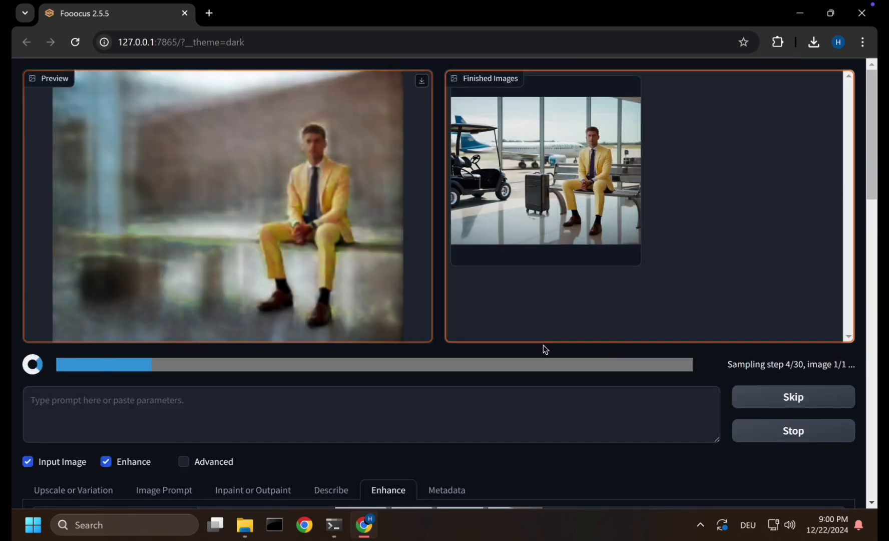
{"action": "left_click", "coordinate": [545, 170]}
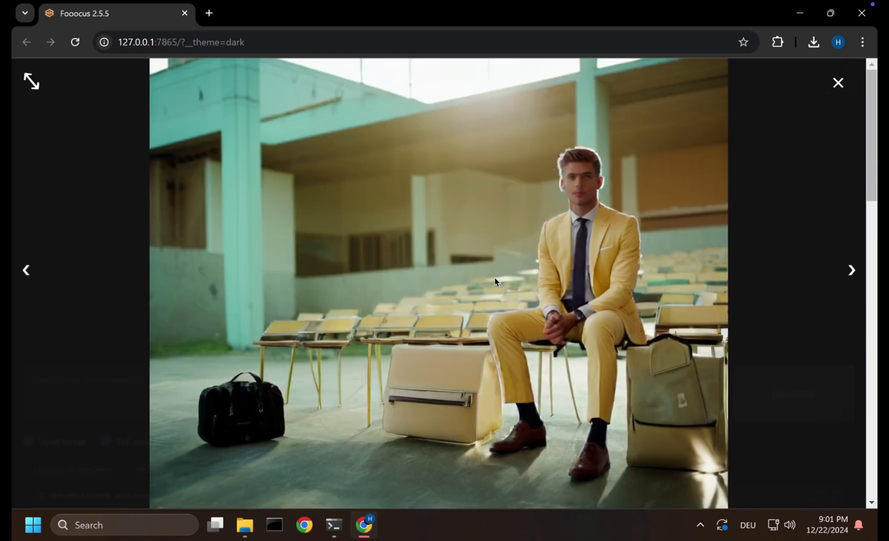
{"action": "mouse_move", "coordinate": [419, 332]}
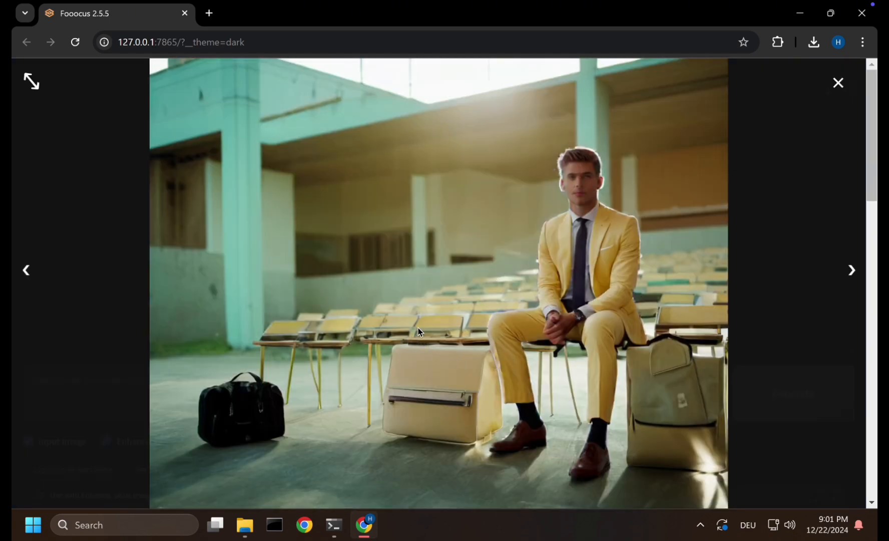